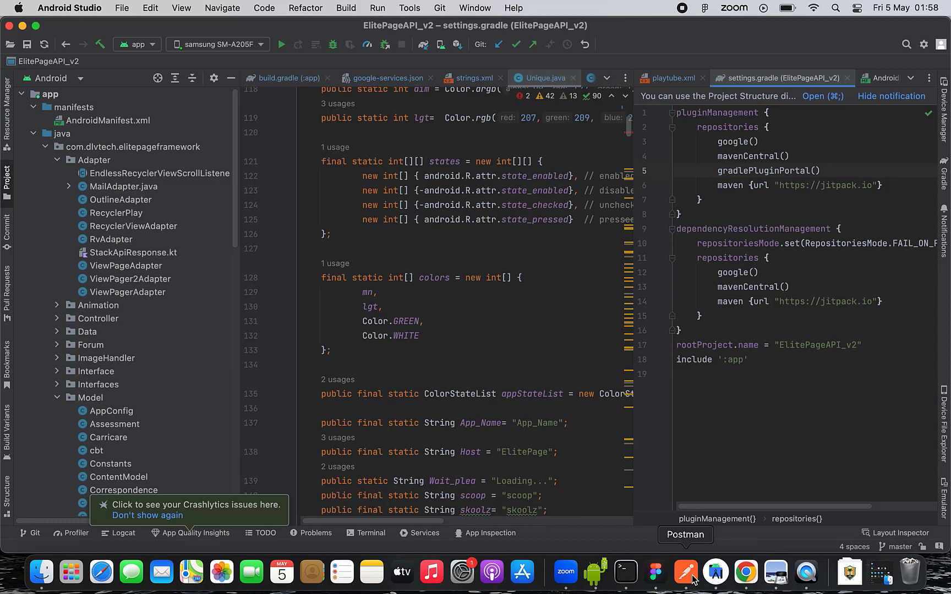
- Bring Postman's Onboarding 'All Applicants' POST request with its form-encoded body to the front
click(686, 571)
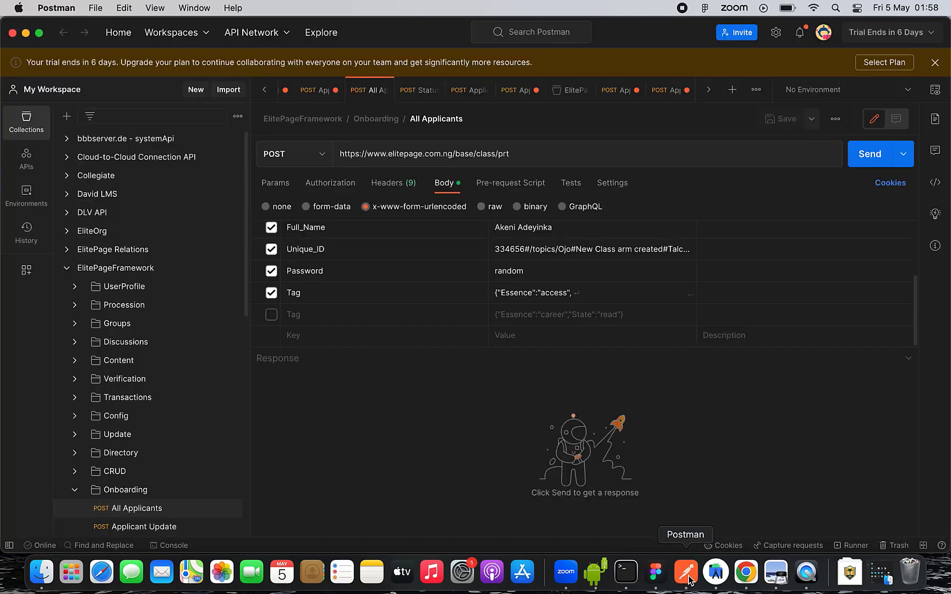
mouse_move(666, 460)
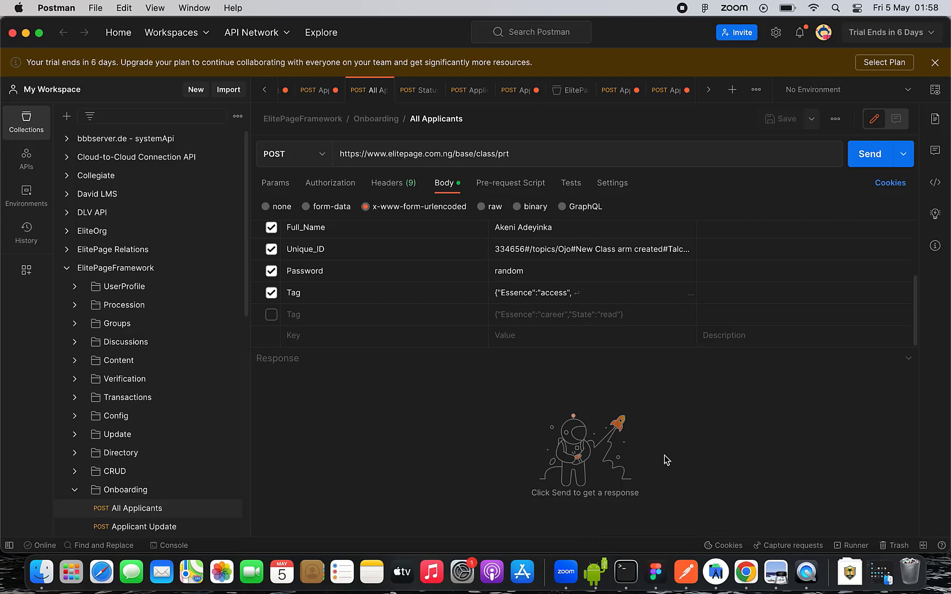
mouse_move(655, 572)
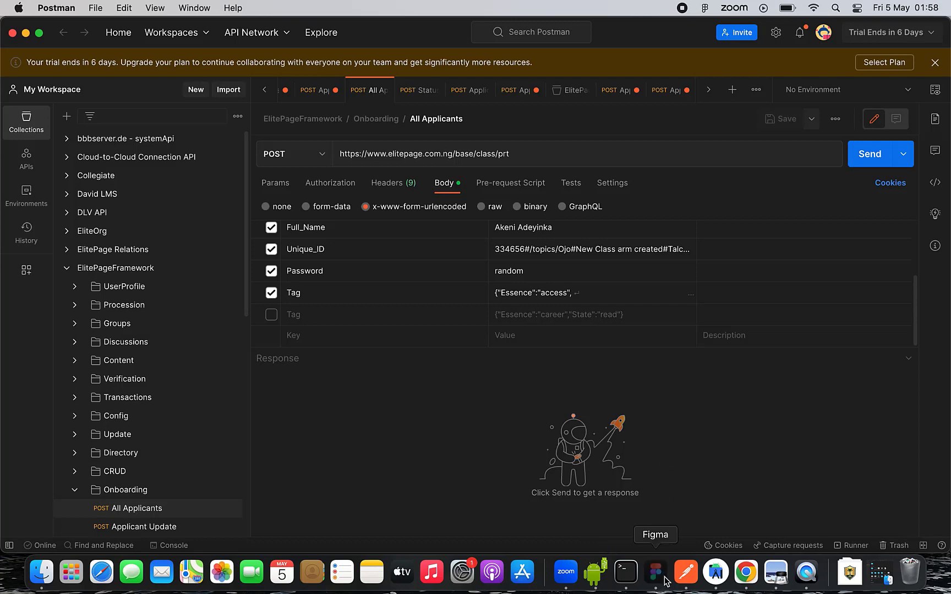
- Switch to the Whitelabel Figma file and scroll down through its deployment flowchart
click(655, 572)
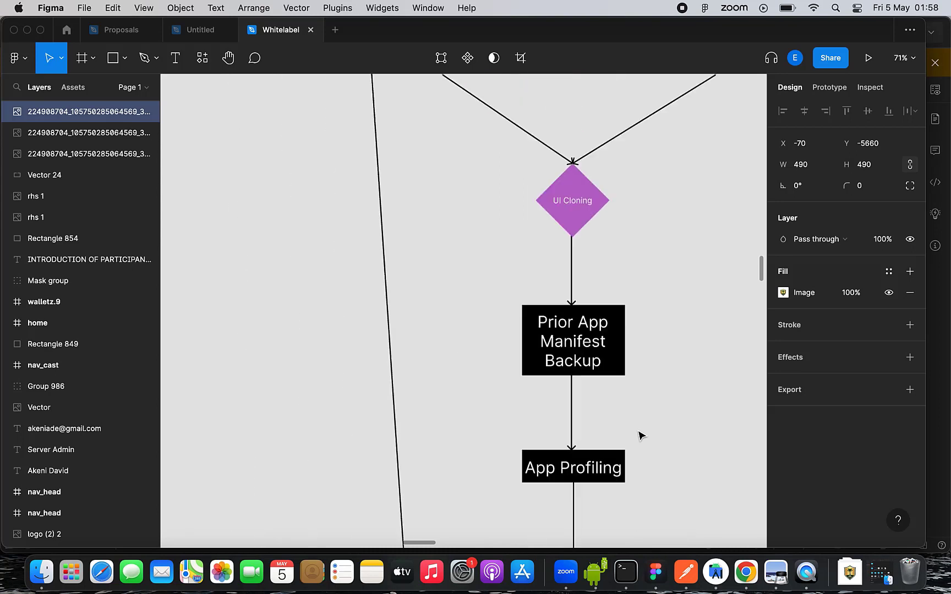
scroll(down, 3)
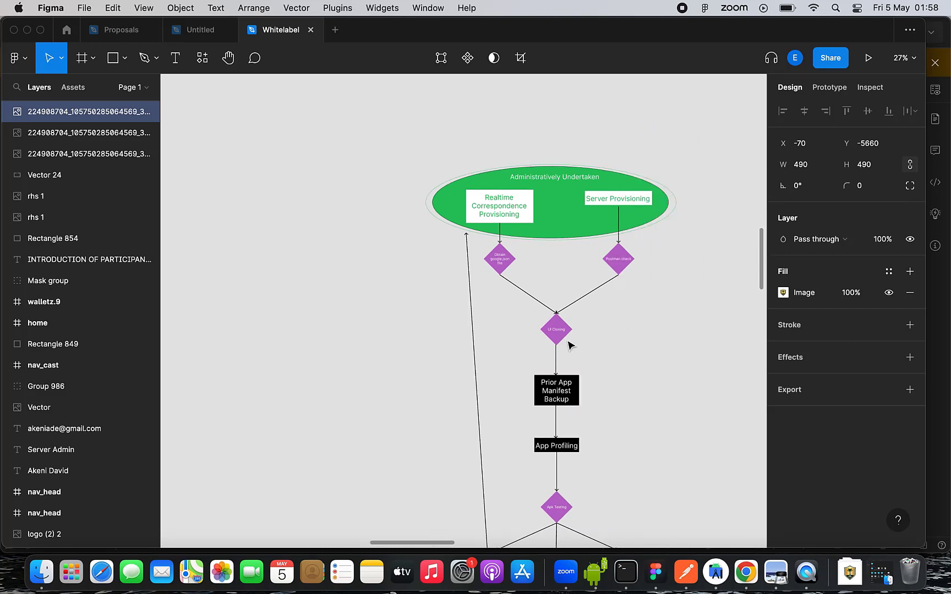
click(555, 329)
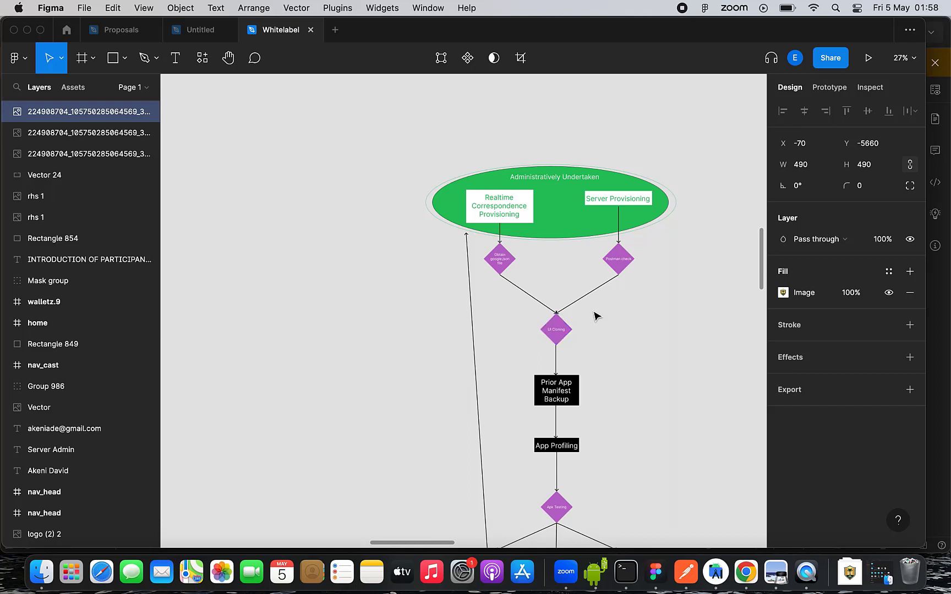
mouse_move(597, 314)
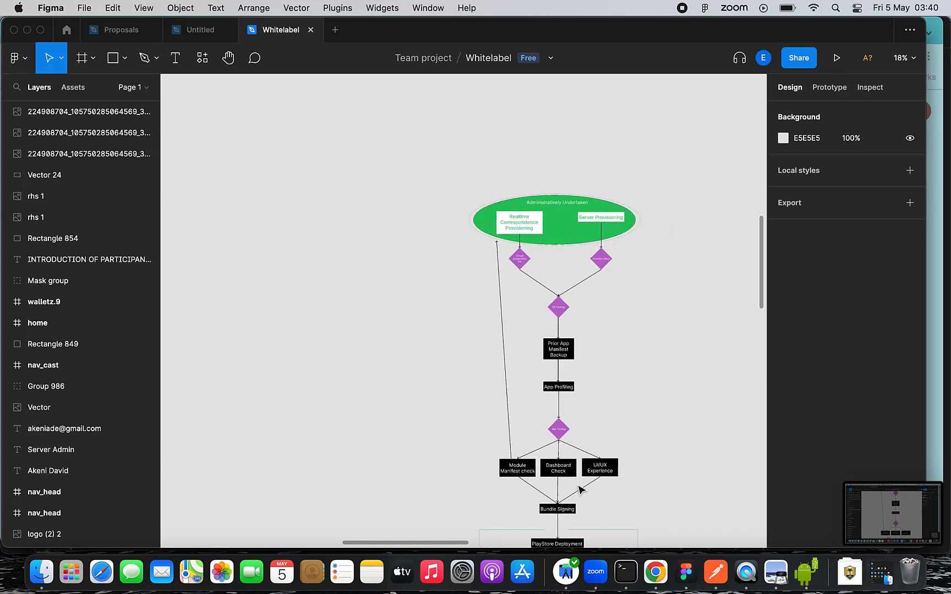
scroll(down, 3)
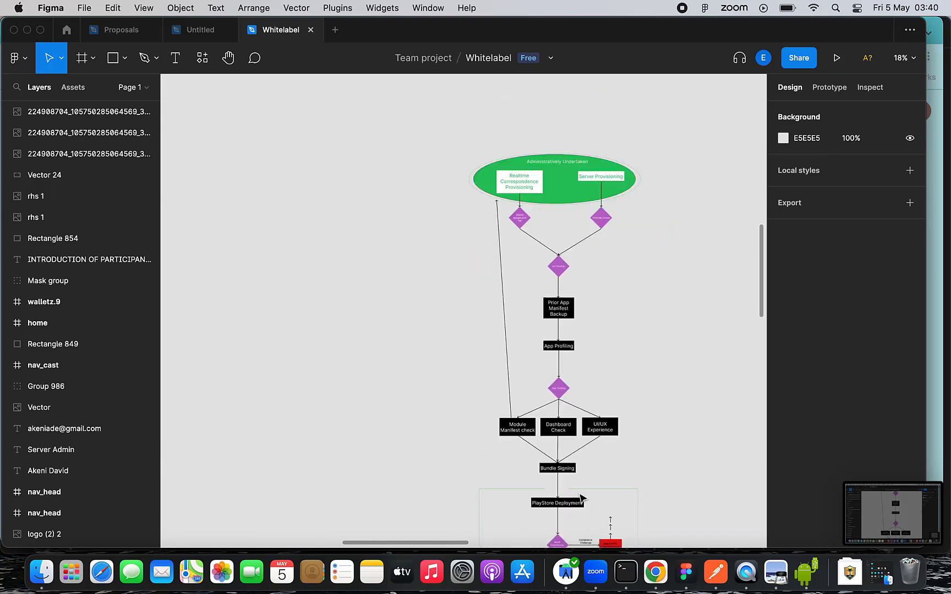
scroll(down, 3)
text(white l)
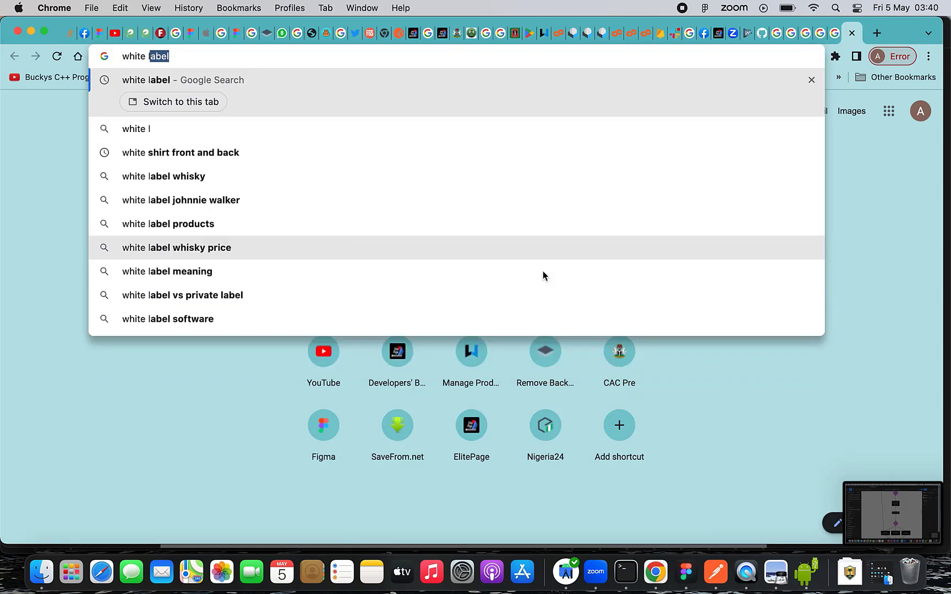
- Submit the Google search for 'white label' in Chrome
key(Enter)
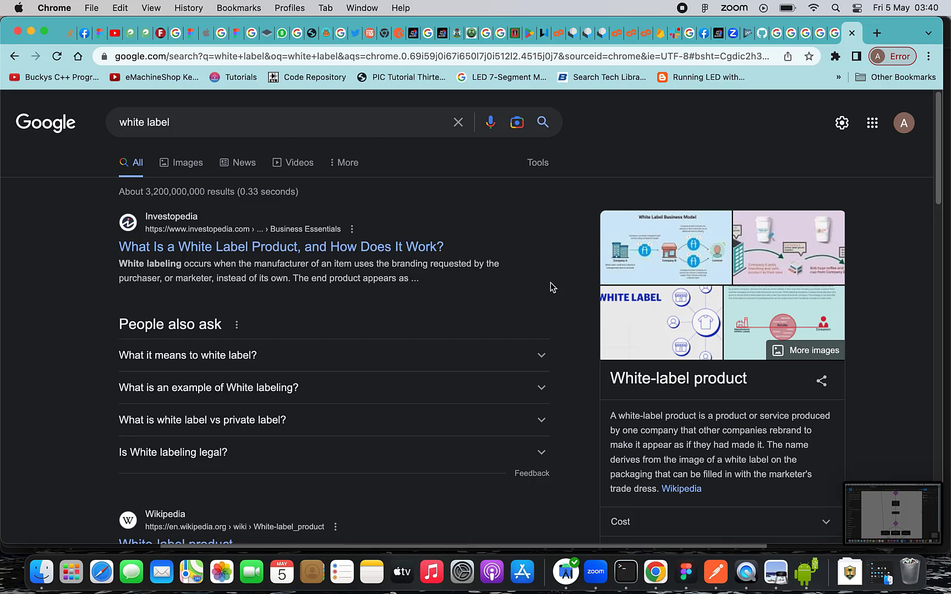
mouse_move(556, 289)
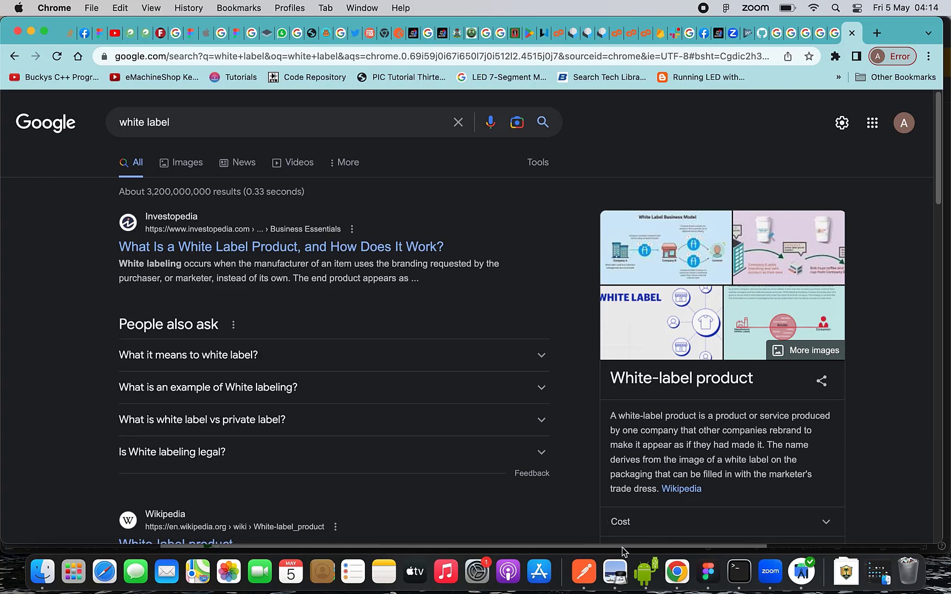
- Return to the Whitelabel Figma canvas and scroll down to the slide_1 and slide_2 frames
click(707, 571)
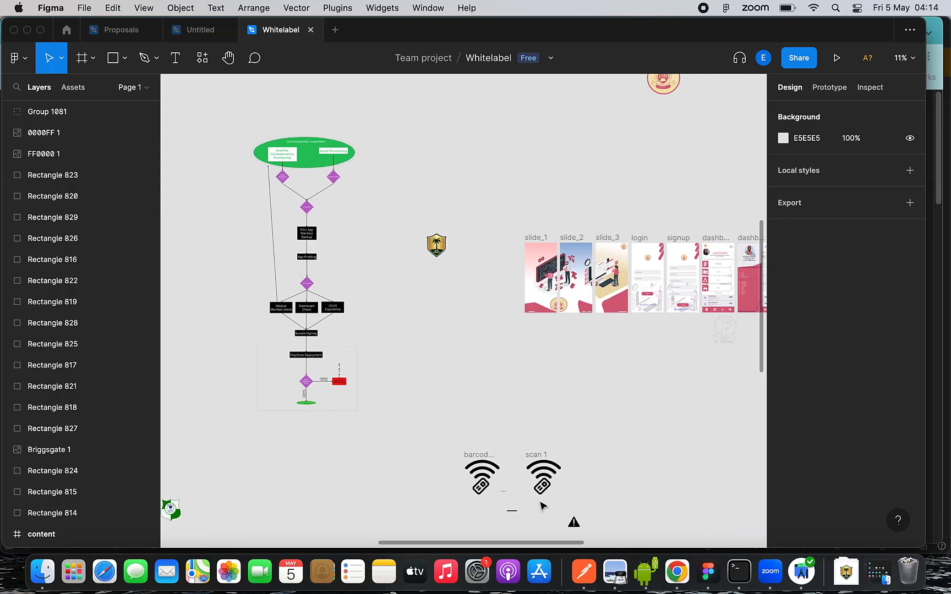
scroll(down, 3)
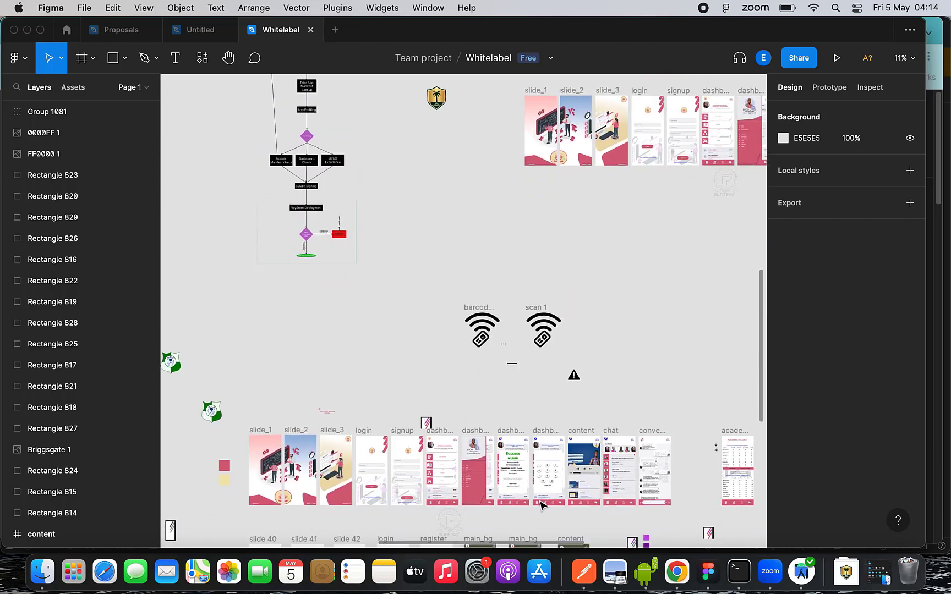
scroll(down, 3)
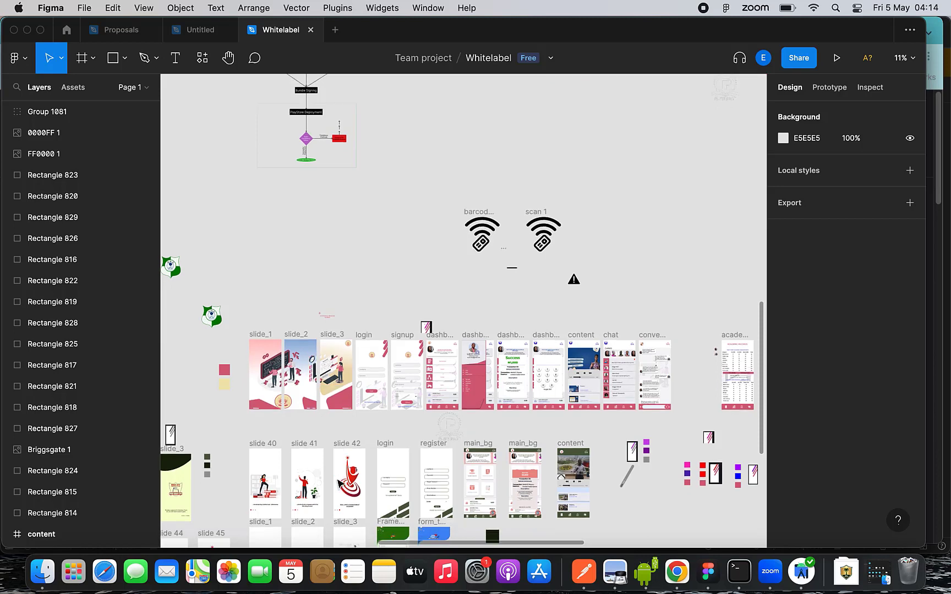
scroll(down, 3)
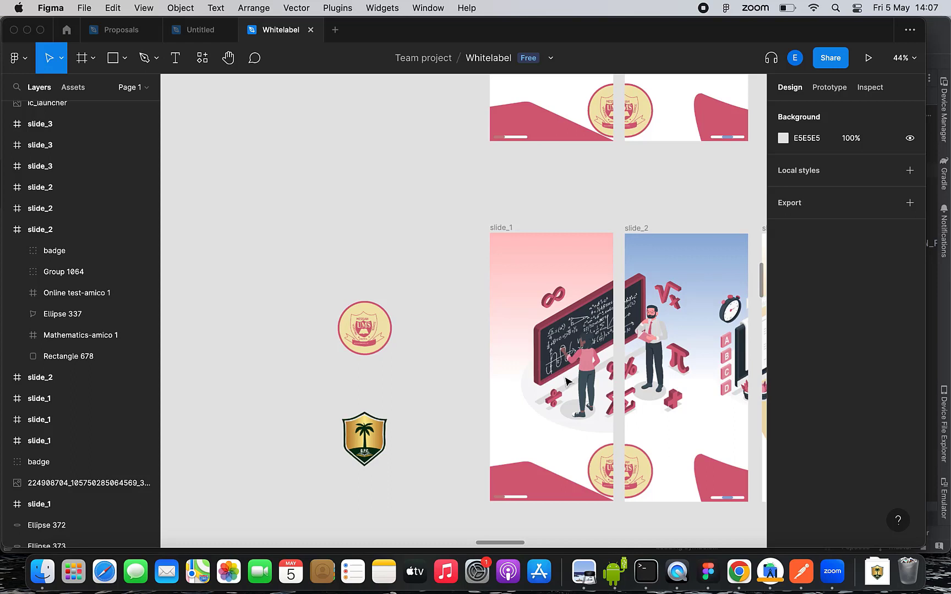
- Inspect the round old logo and shield badge, then select slide_1 and slide_2 together
click(563, 382)
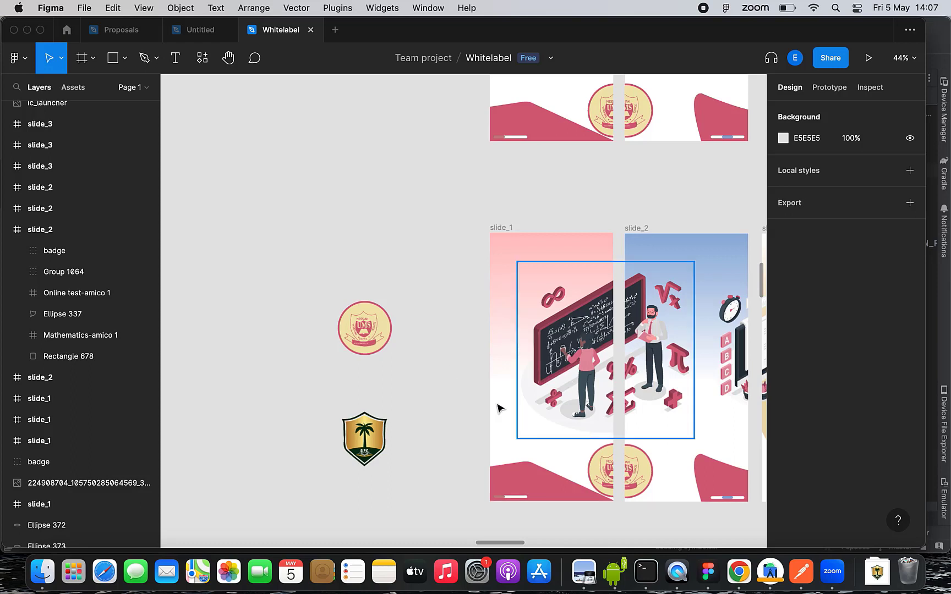
click(364, 328)
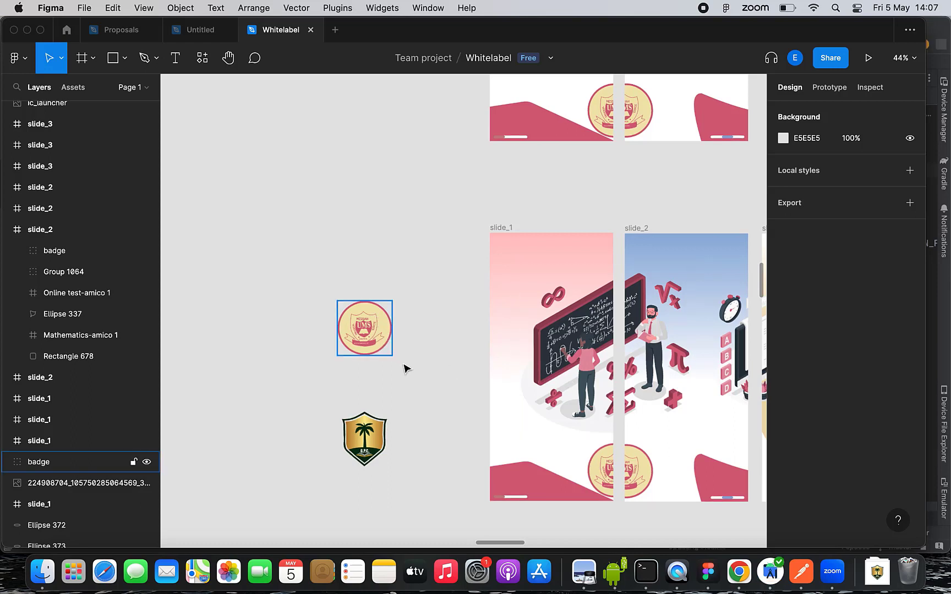
click(364, 439)
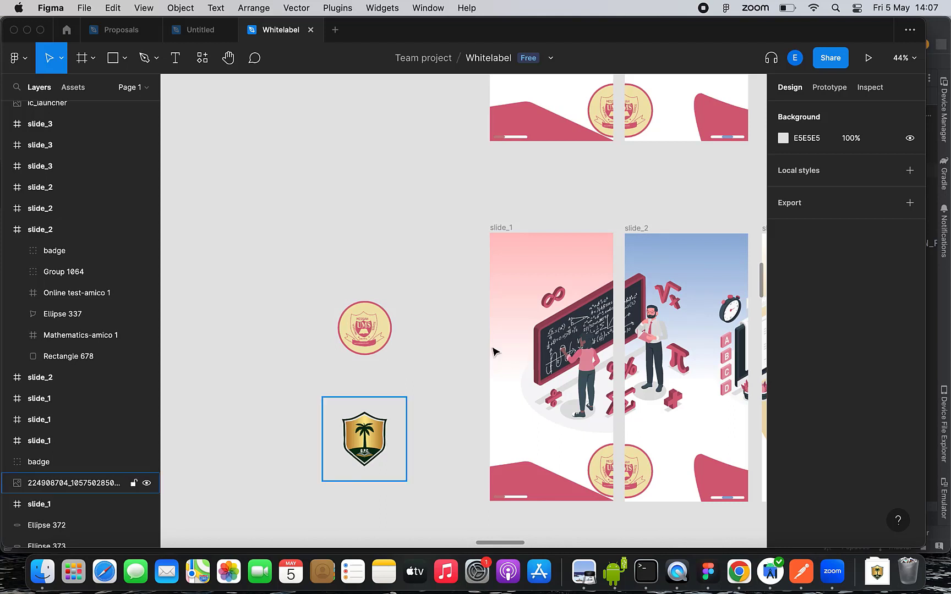
click(465, 225)
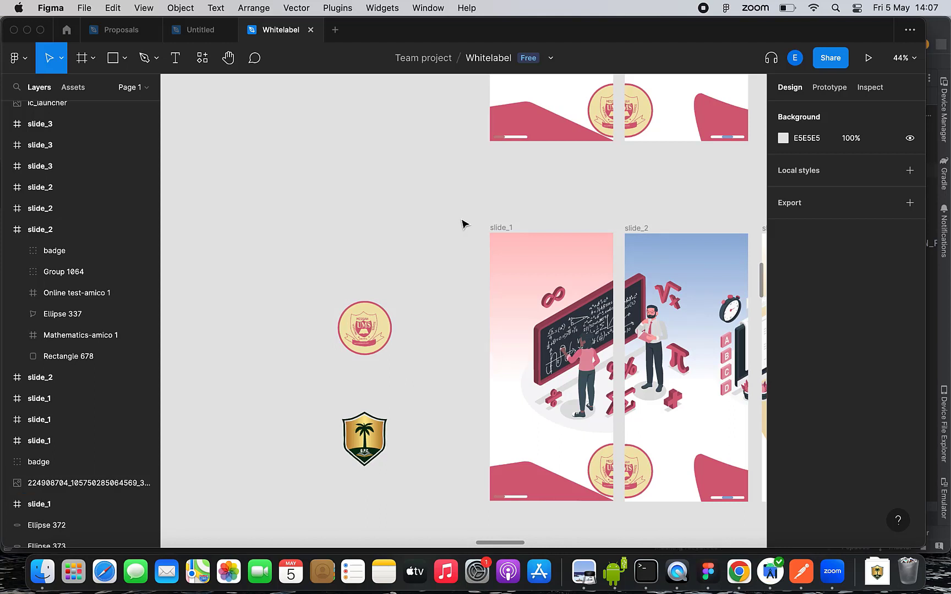
mouse_move(666, 242)
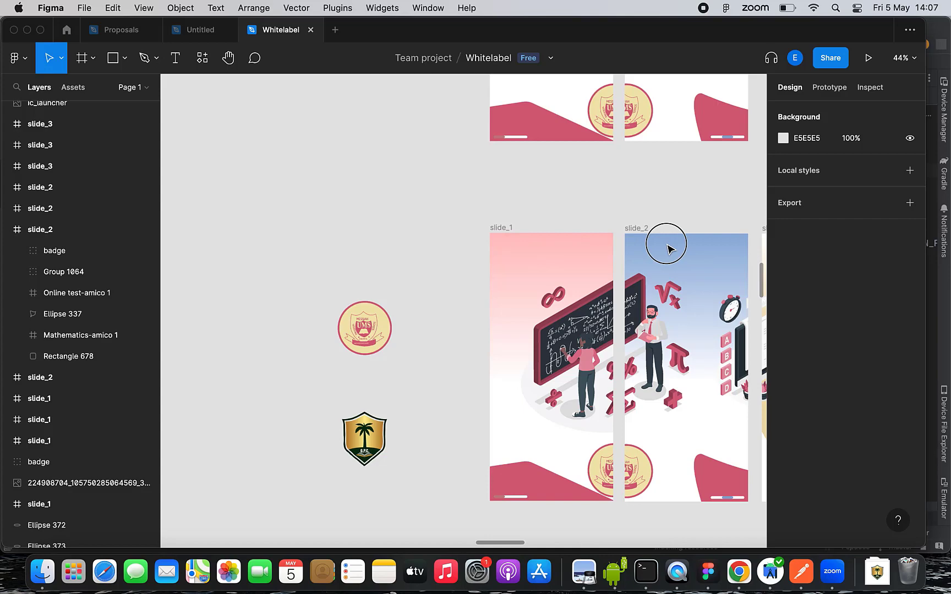
mouse_move(751, 256)
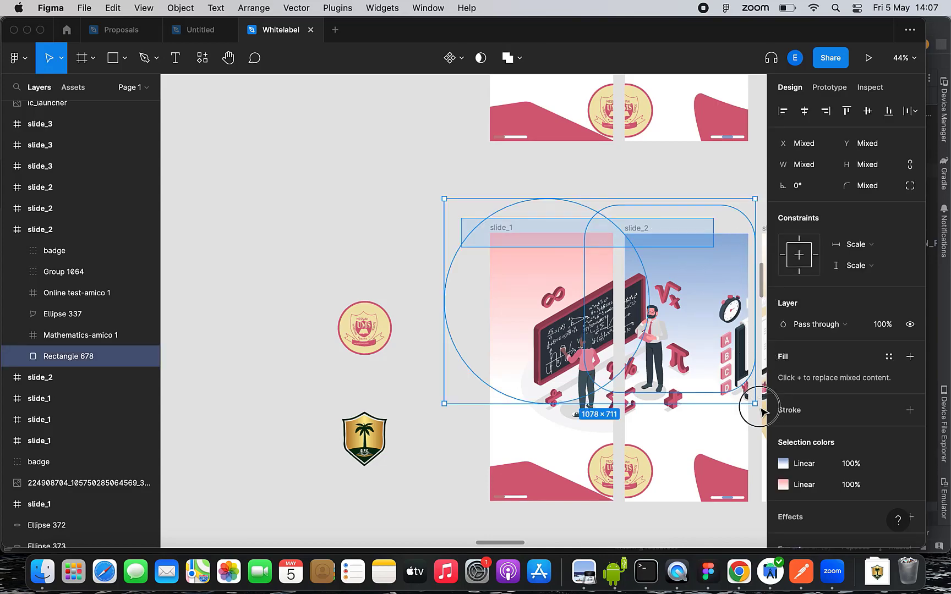
drag(759, 405, 750, 501)
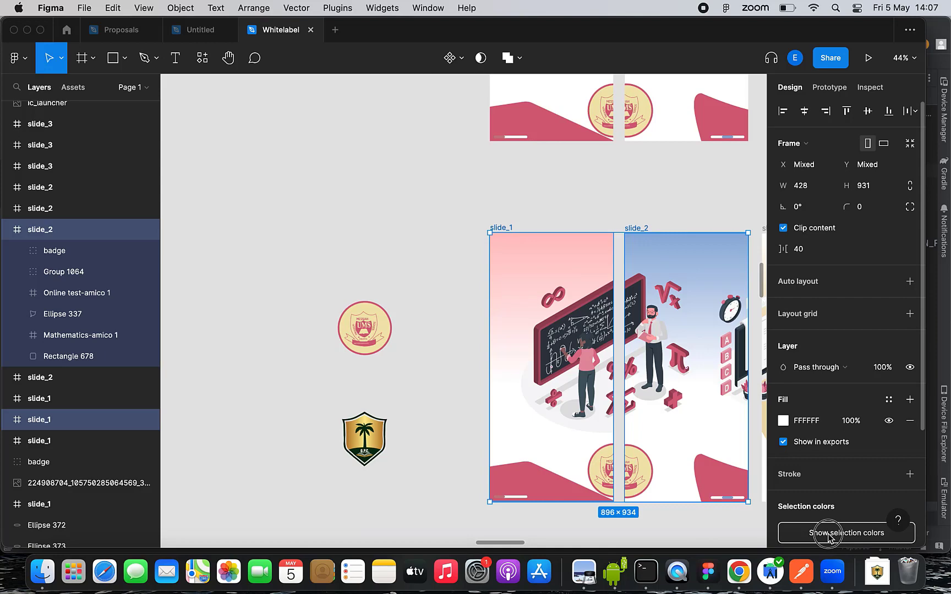
- Replace the slides' pink accent with dark green 08300E sampled from the shield badge
click(843, 532)
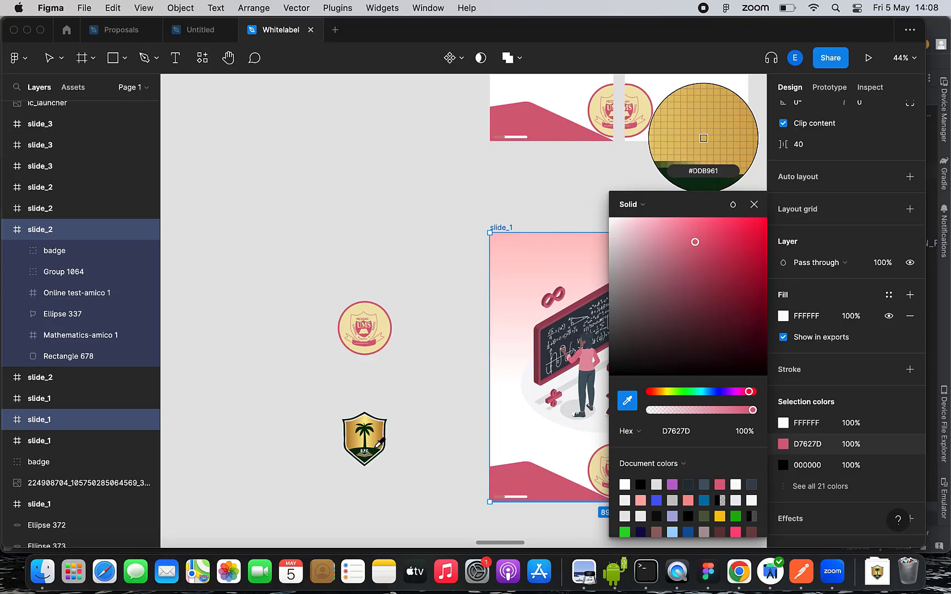
click(377, 436)
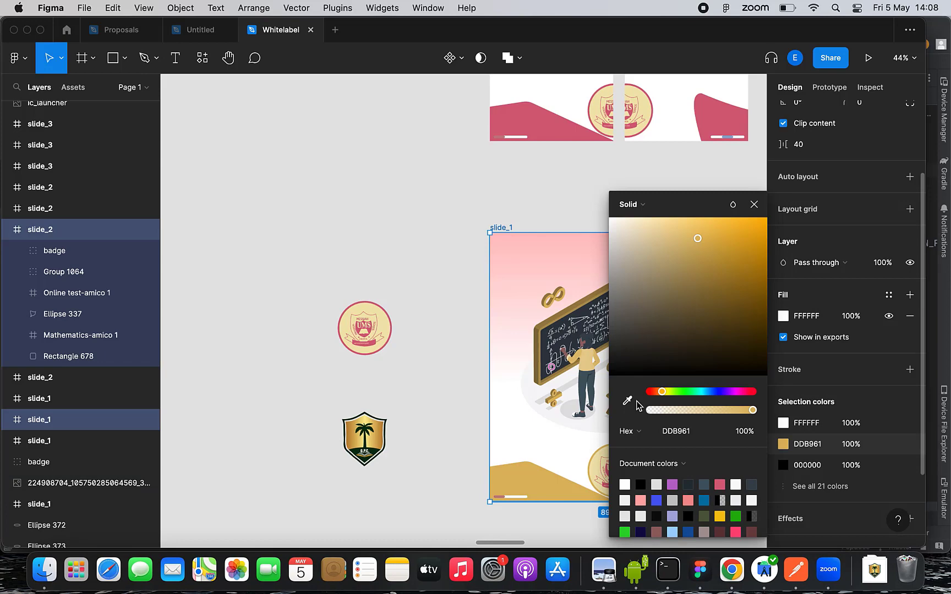
click(626, 401)
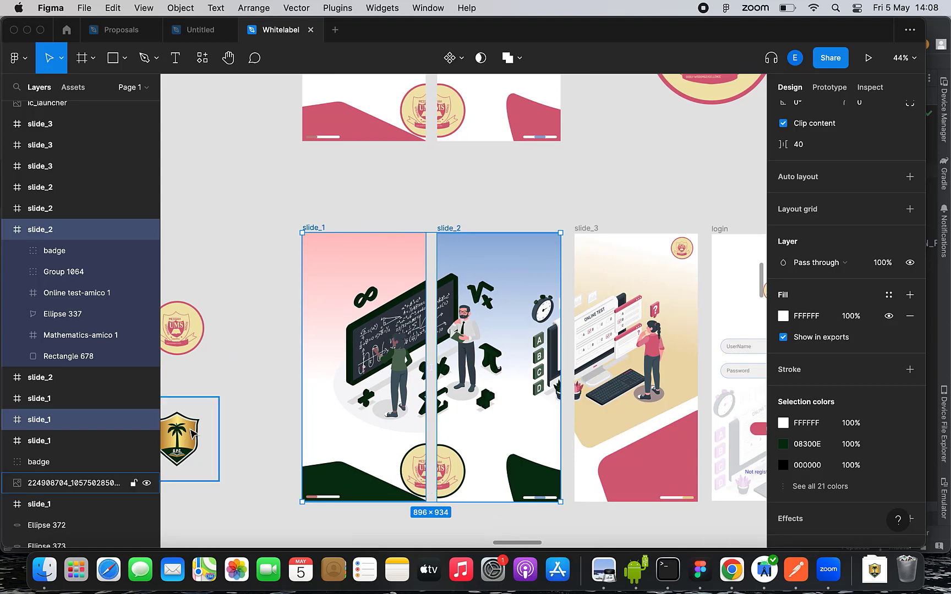
- Move the old round logo off slide_1 and drop the shield badge onto its footer beside the round logo
click(72, 483)
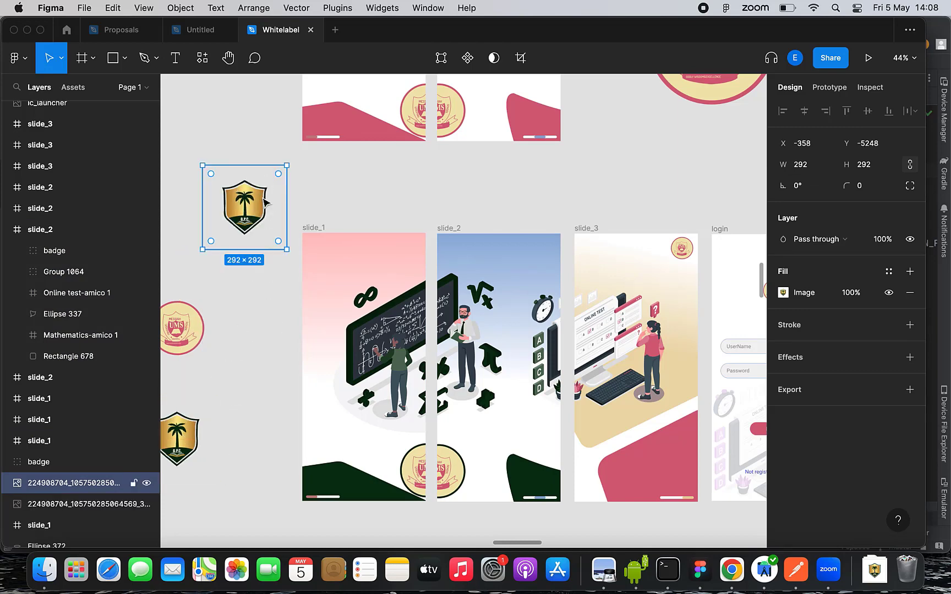
click(431, 470)
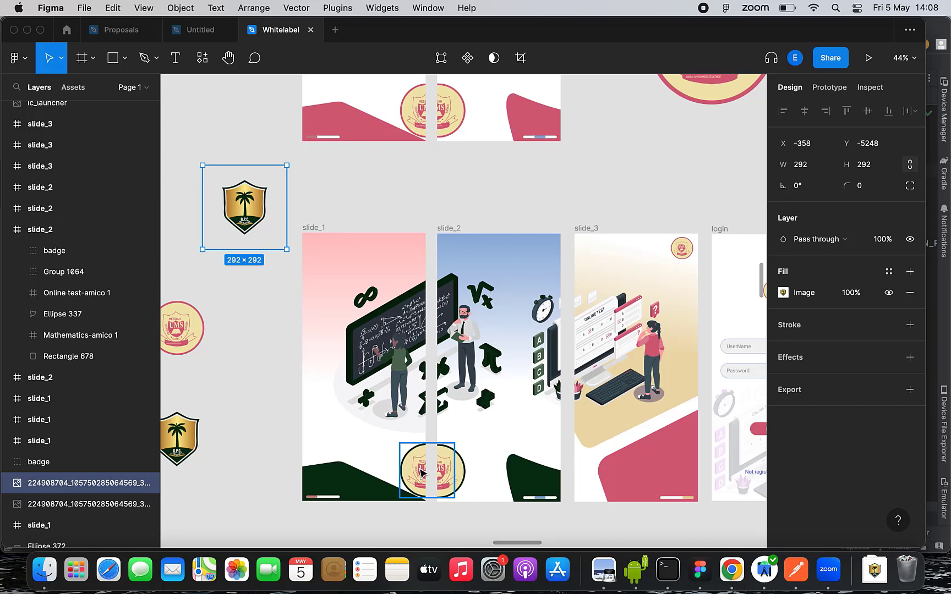
click(430, 470)
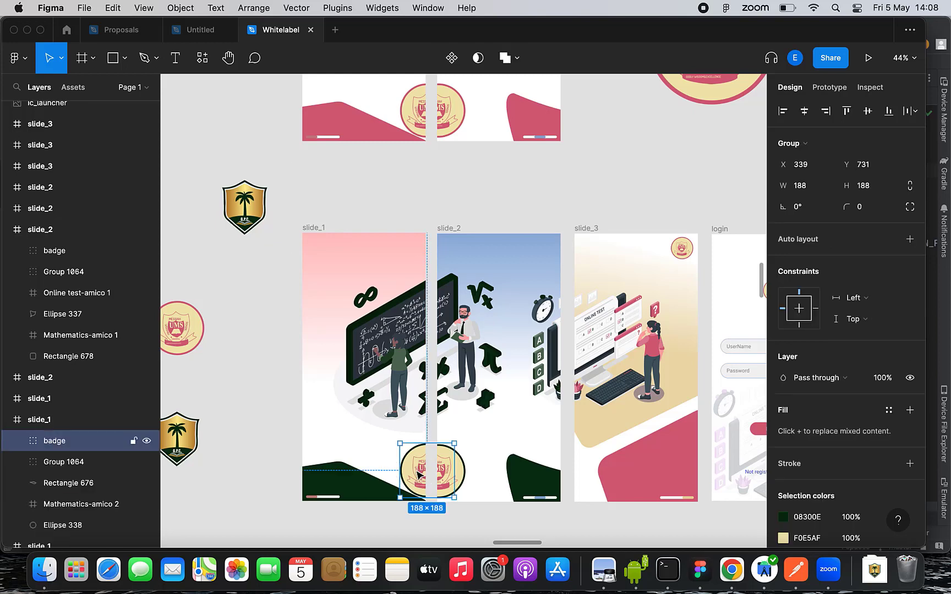
drag(432, 470, 630, 185)
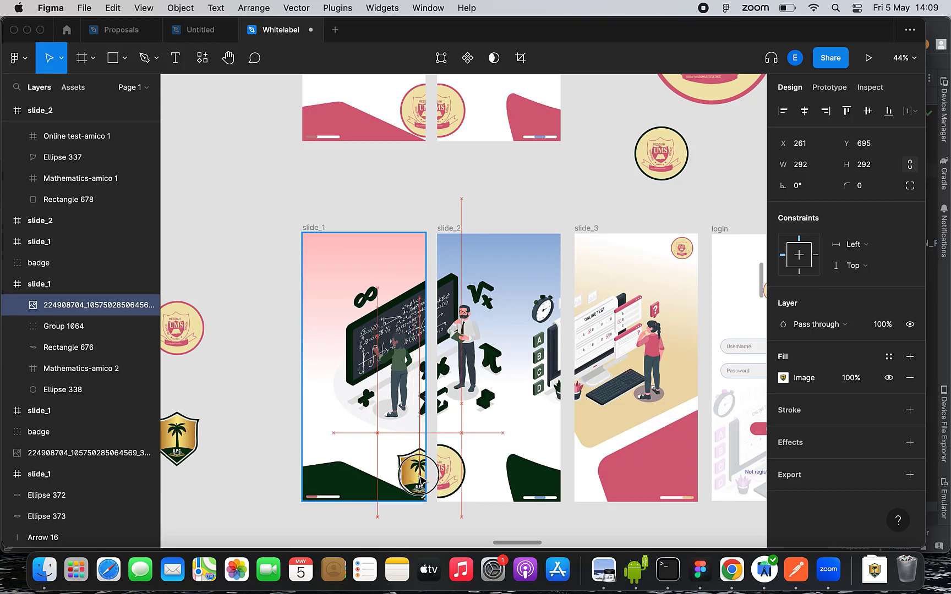
drag(418, 466, 425, 479)
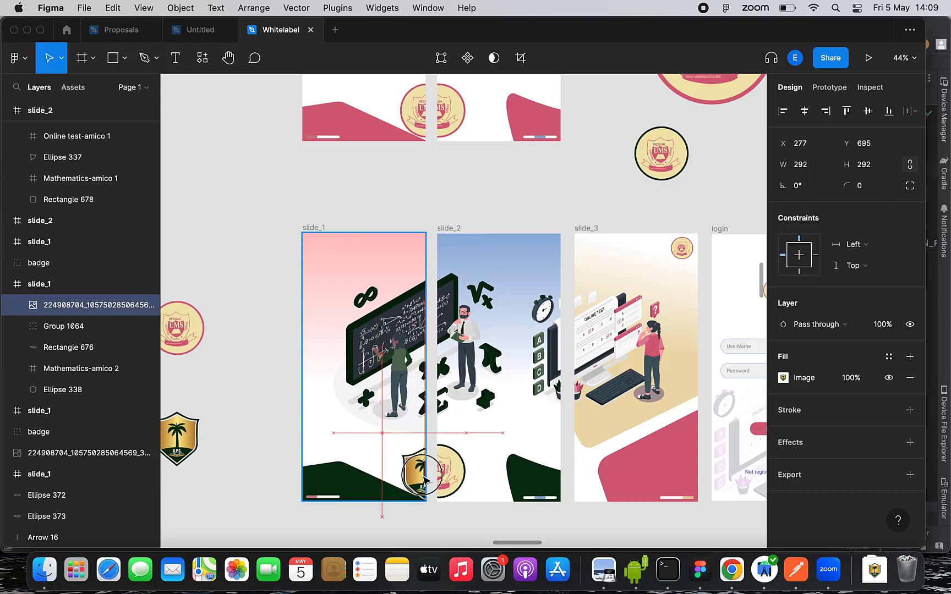
click(423, 473)
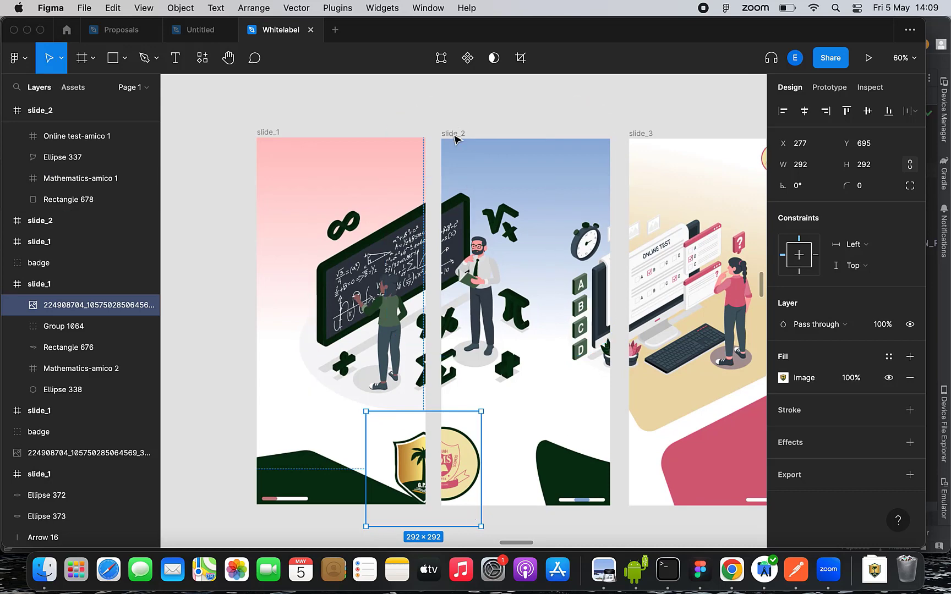
click(452, 134)
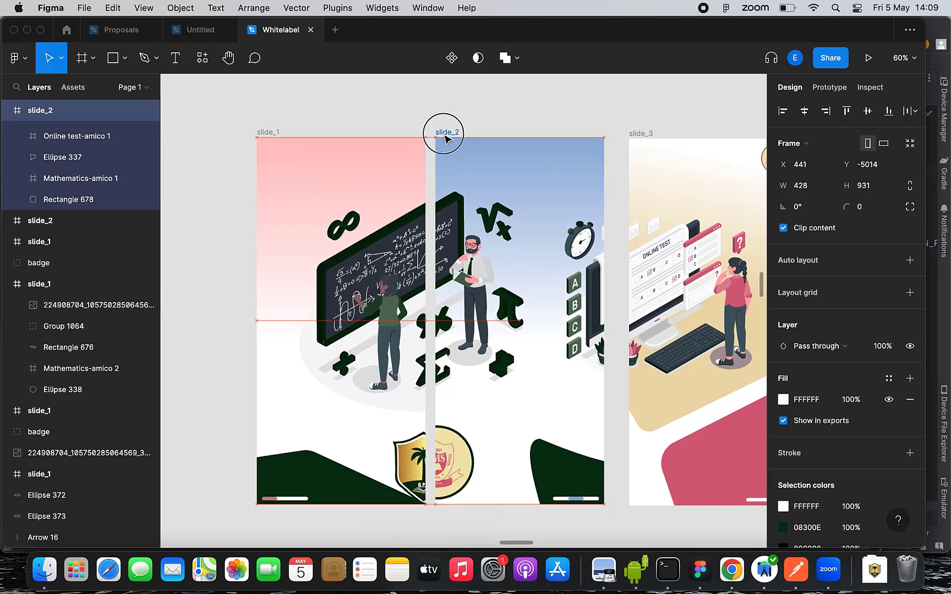
- Remove the round logo and nudge the shield badge until centred at the bottom across slide_1 and slide_2
drag(446, 132, 437, 134)
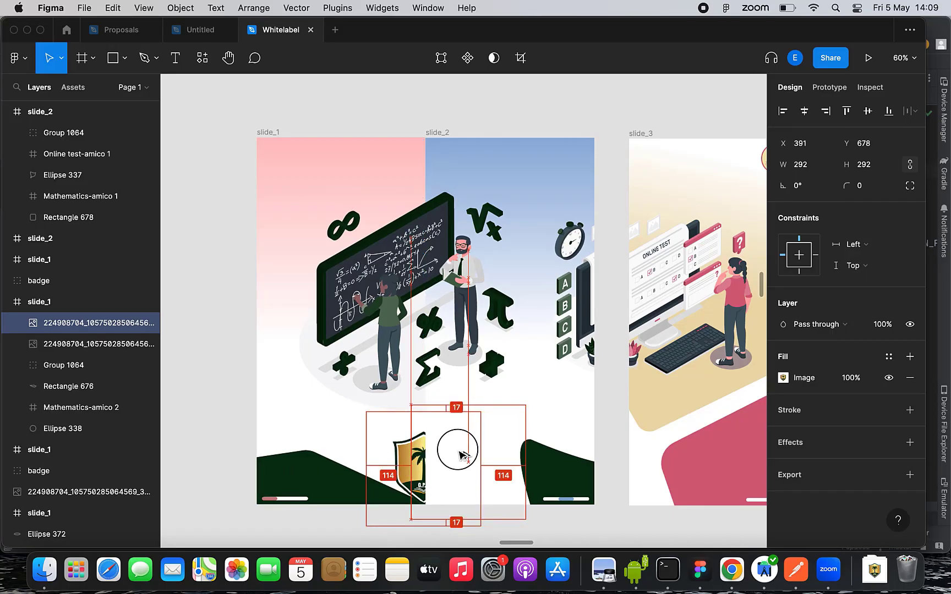
drag(458, 450, 483, 460)
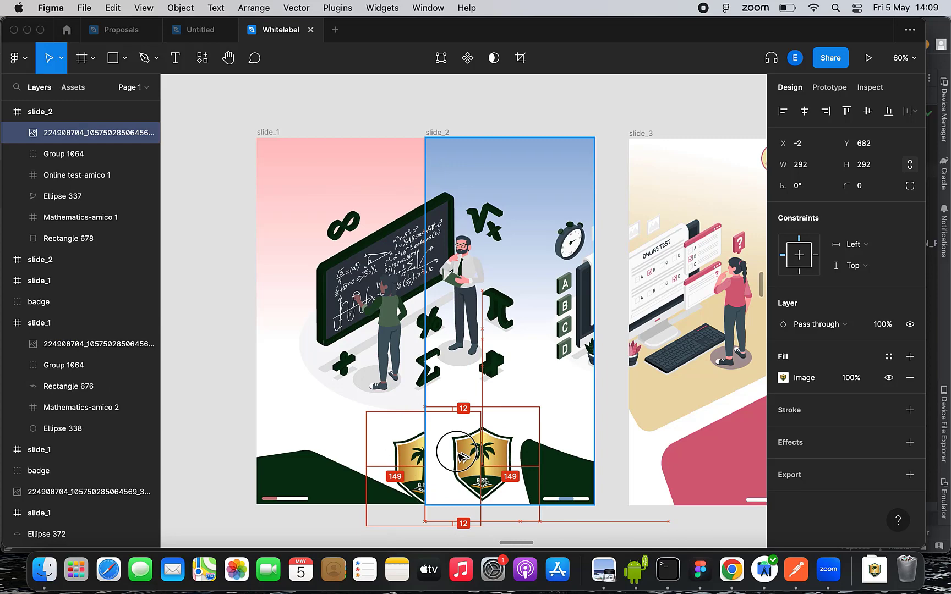
drag(460, 458, 446, 458)
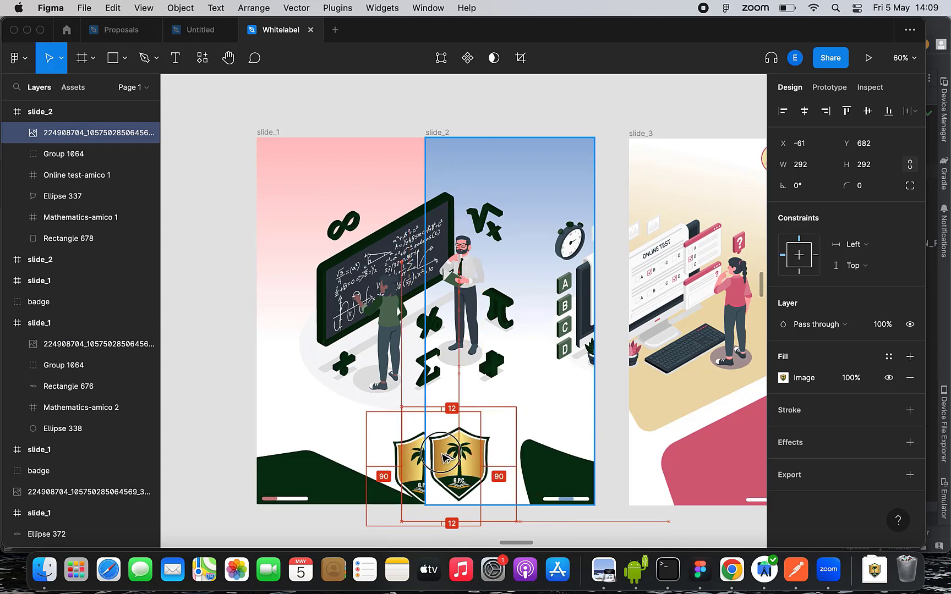
drag(446, 458, 422, 461)
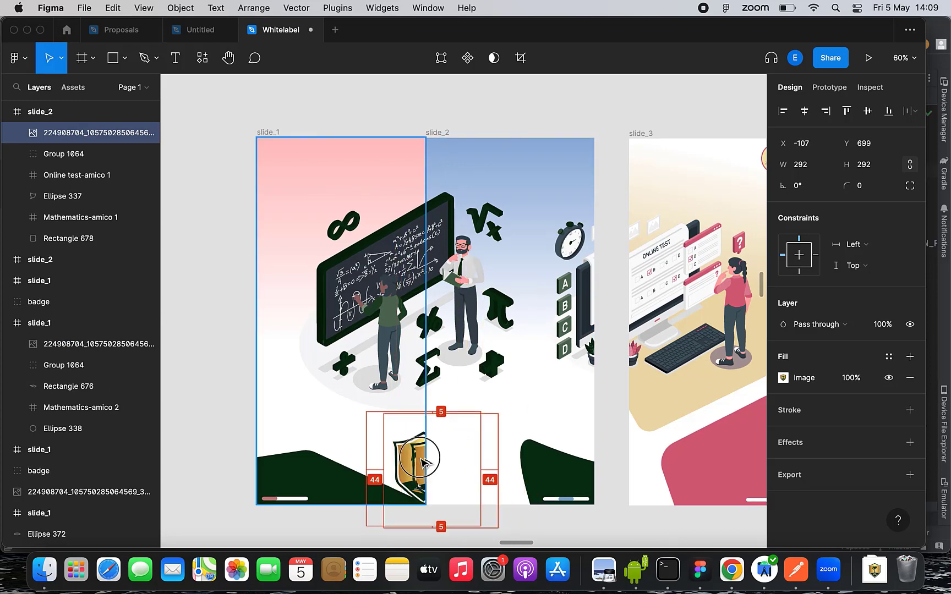
drag(419, 458, 436, 465)
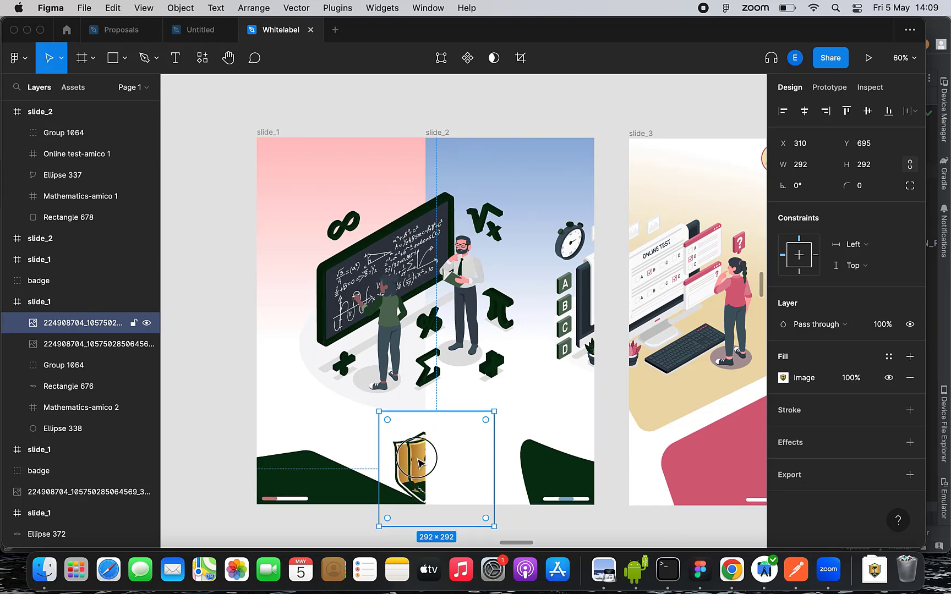
drag(414, 463, 425, 462)
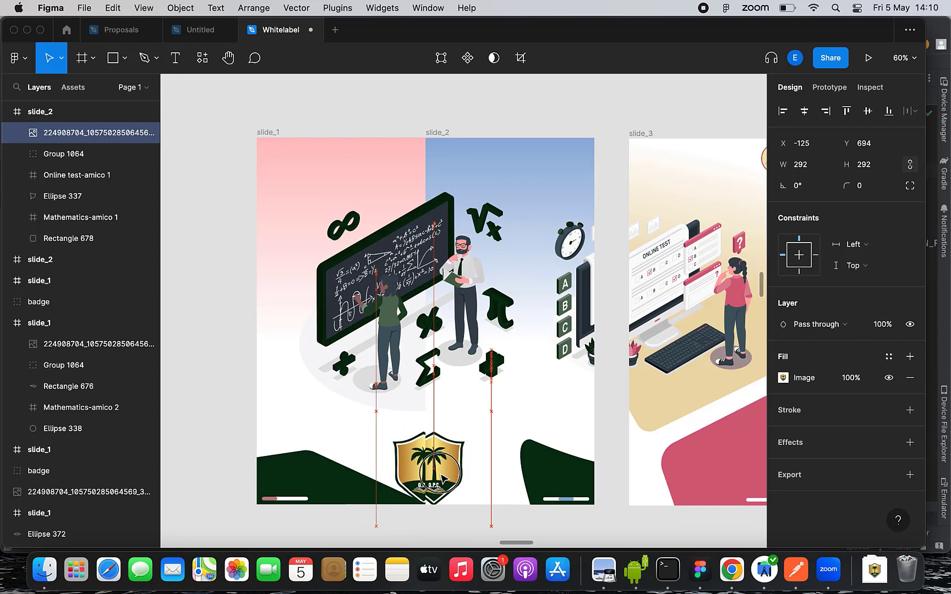
drag(439, 467, 429, 467)
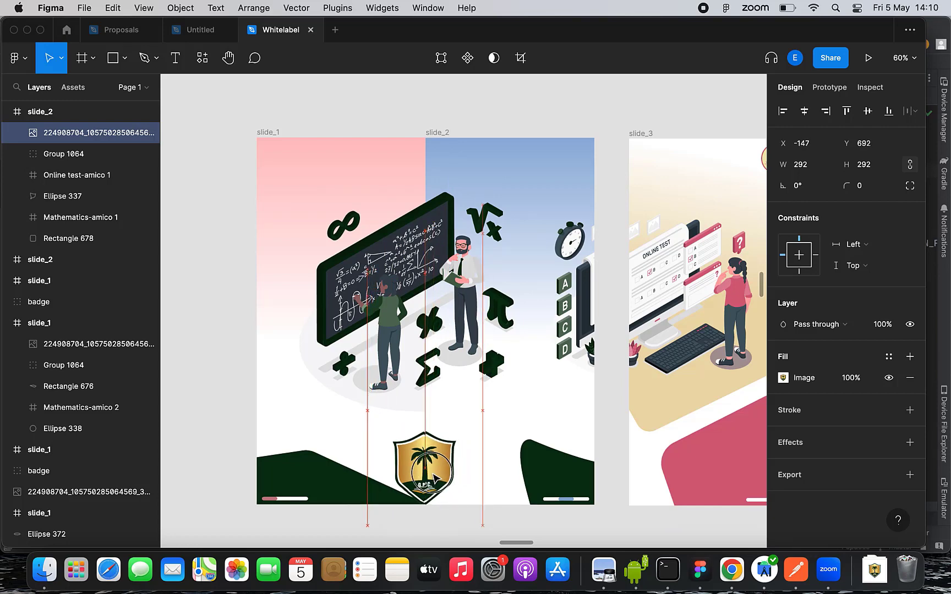
click(425, 461)
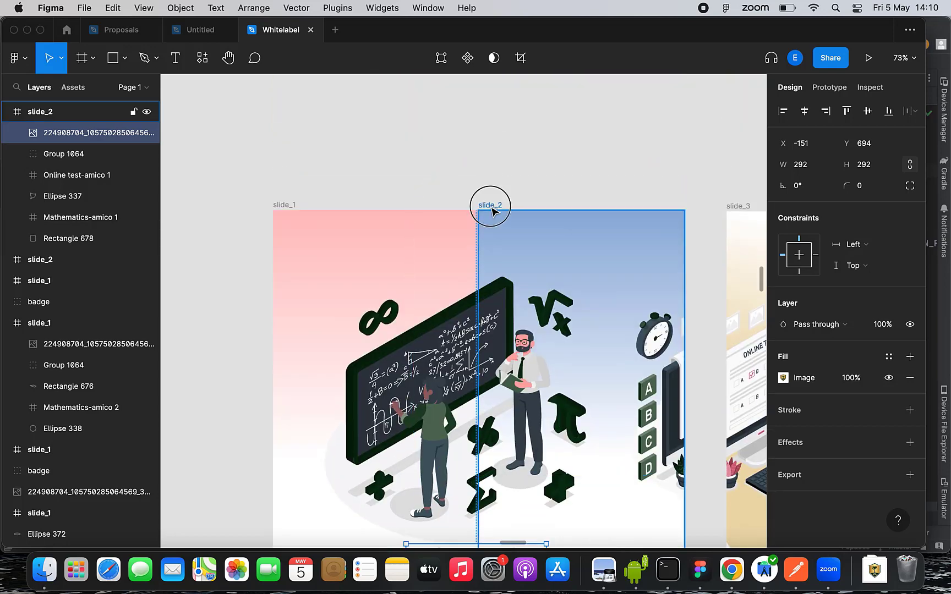
- Pan right across the login, signup, dashboard, payment Success, chat and academic_record screens
click(507, 205)
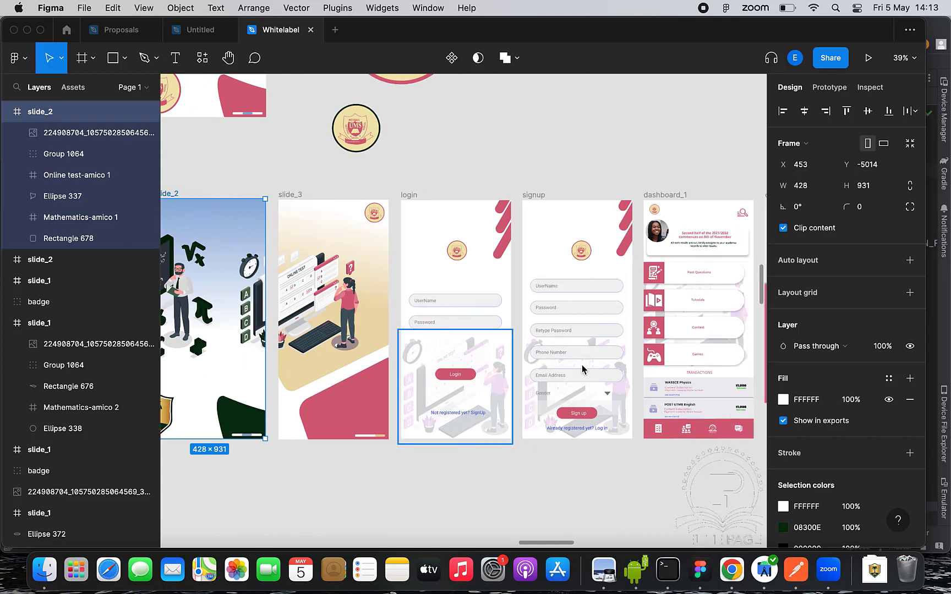
click(576, 375)
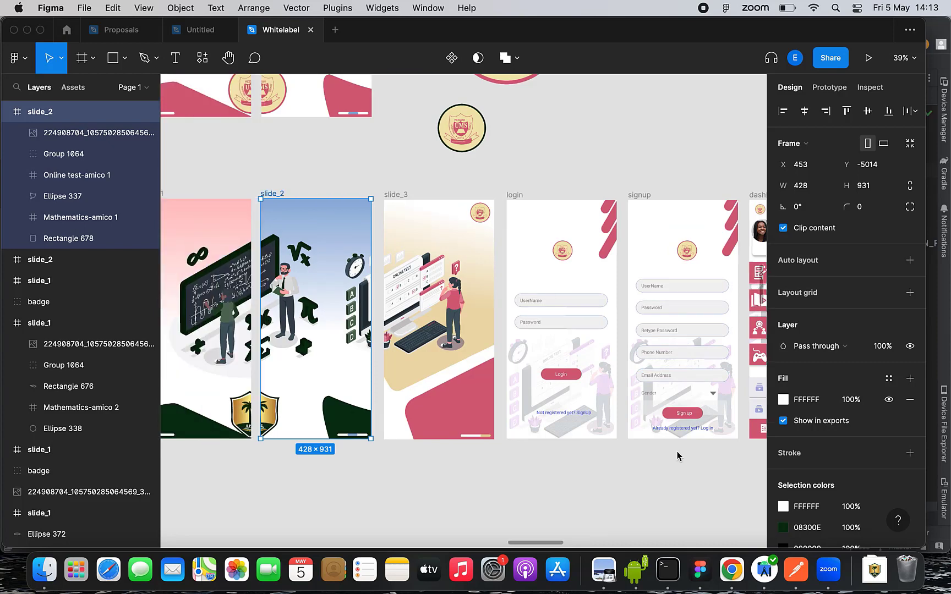
scroll(right, 3)
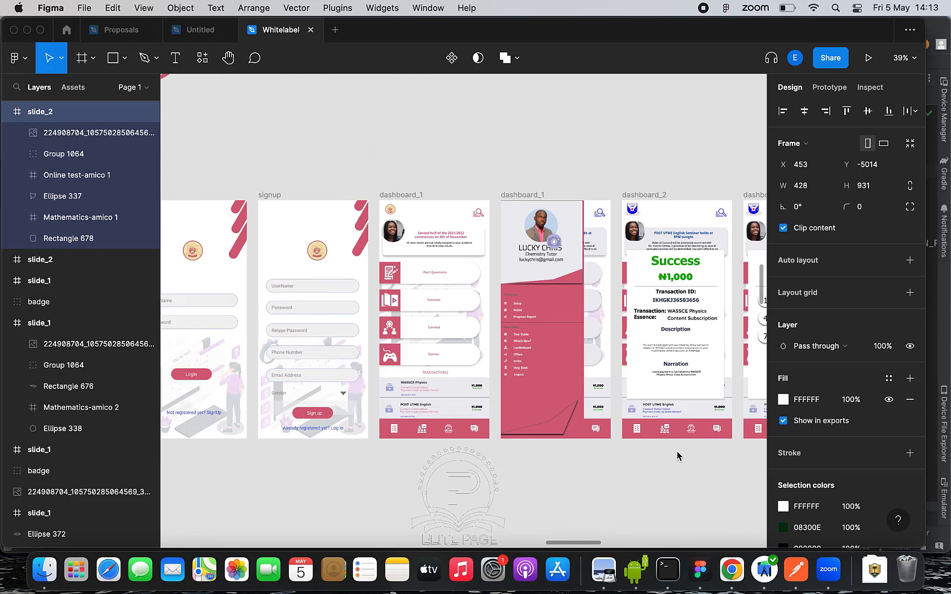
click(675, 304)
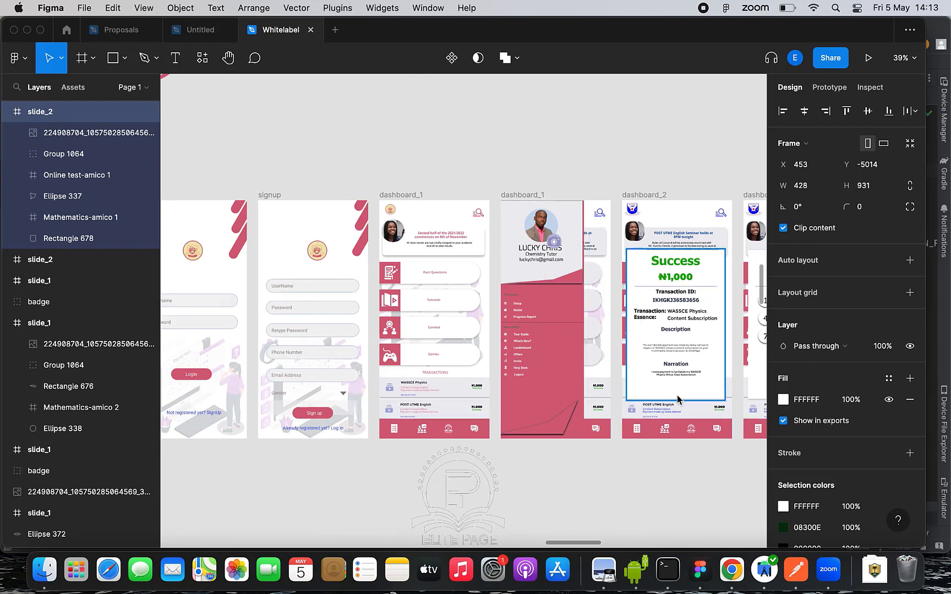
click(695, 467)
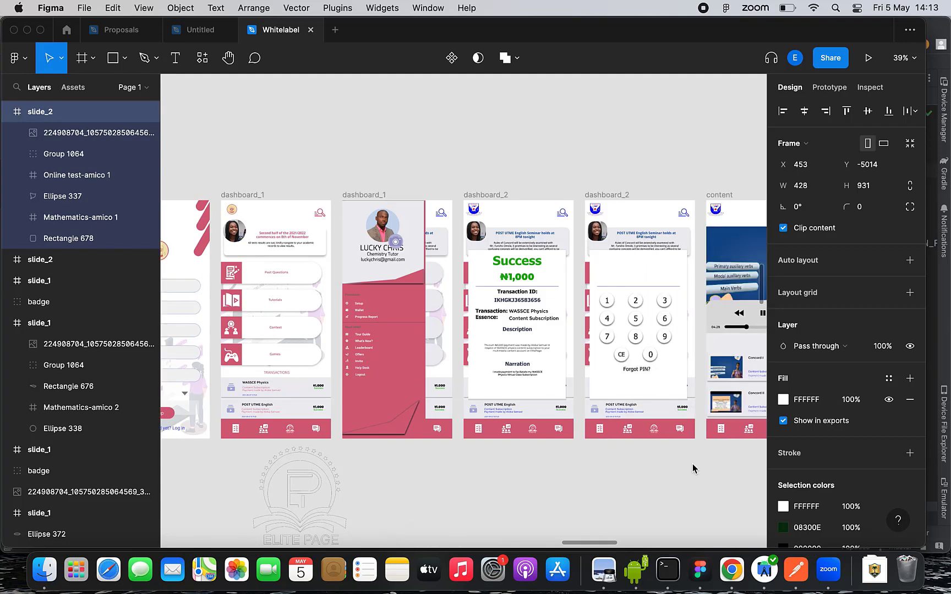
scroll(right, 3)
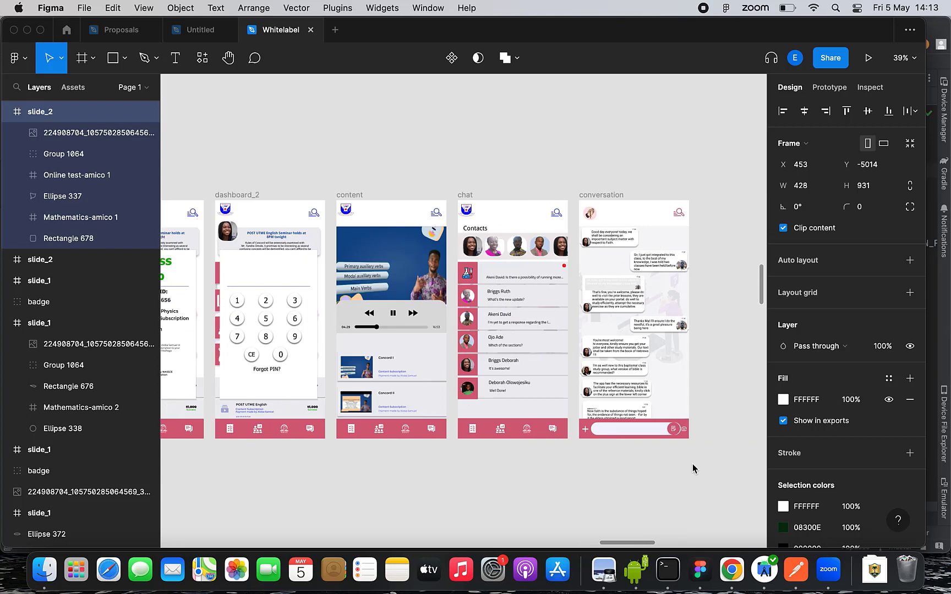
scroll(right, 3)
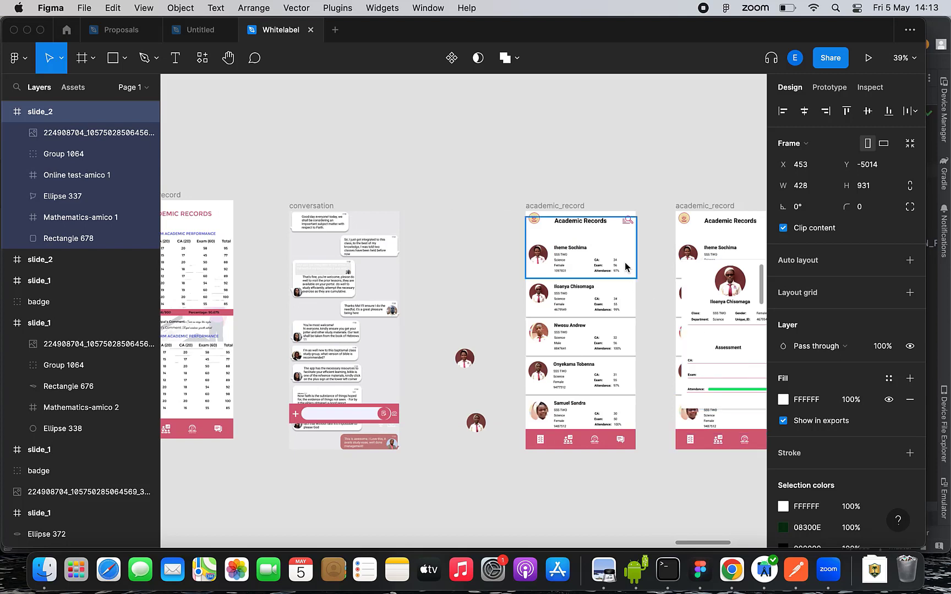
mouse_move(621, 314)
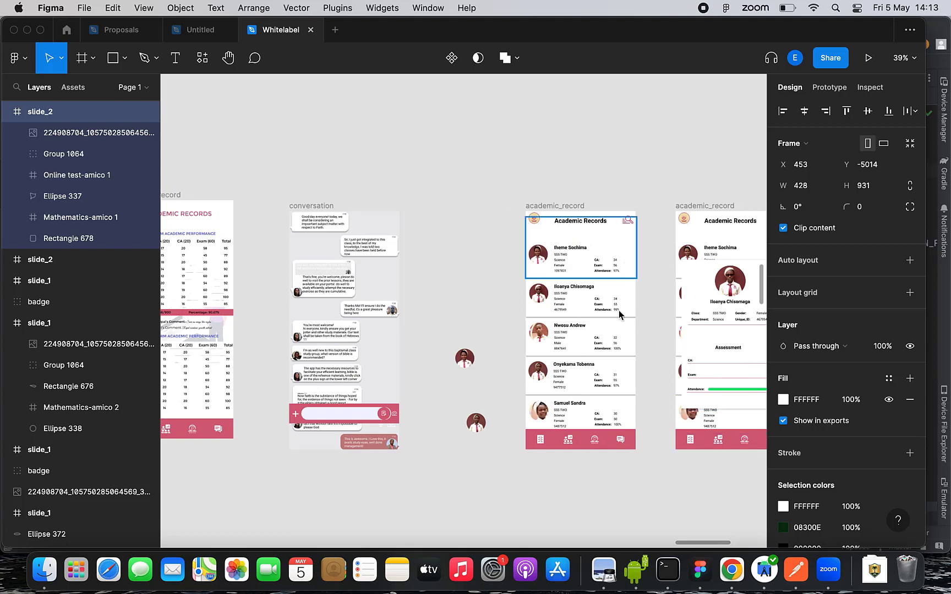
scroll(right, 3)
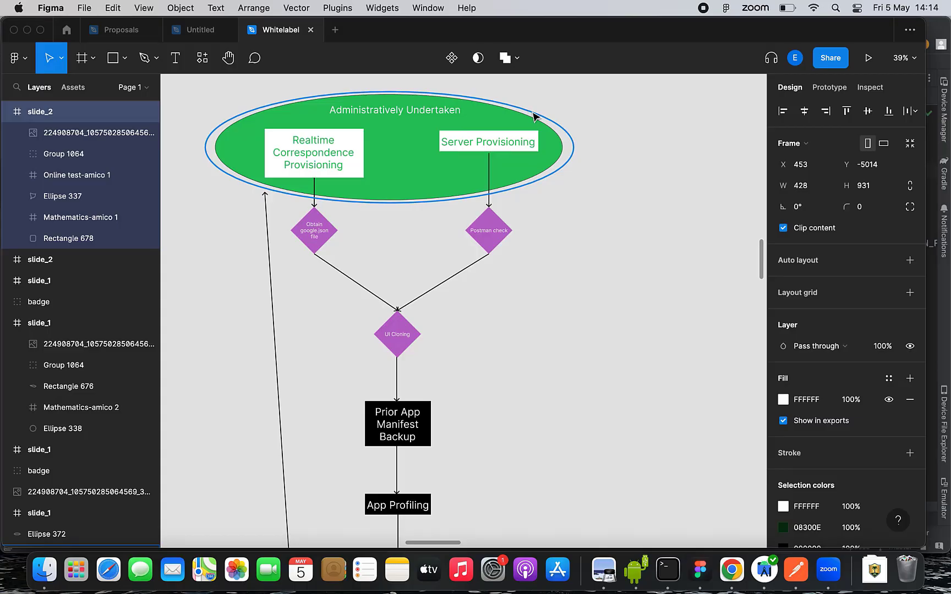
- Zoom out to 17% and scroll down to view the whole flowchart through PlayStore Deployment
click(46, 534)
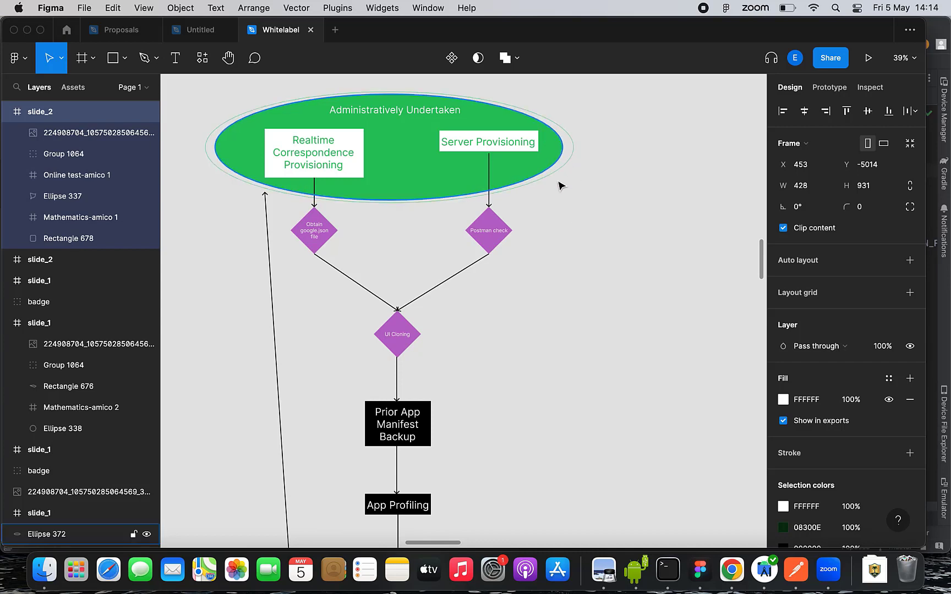
scroll(down, 3)
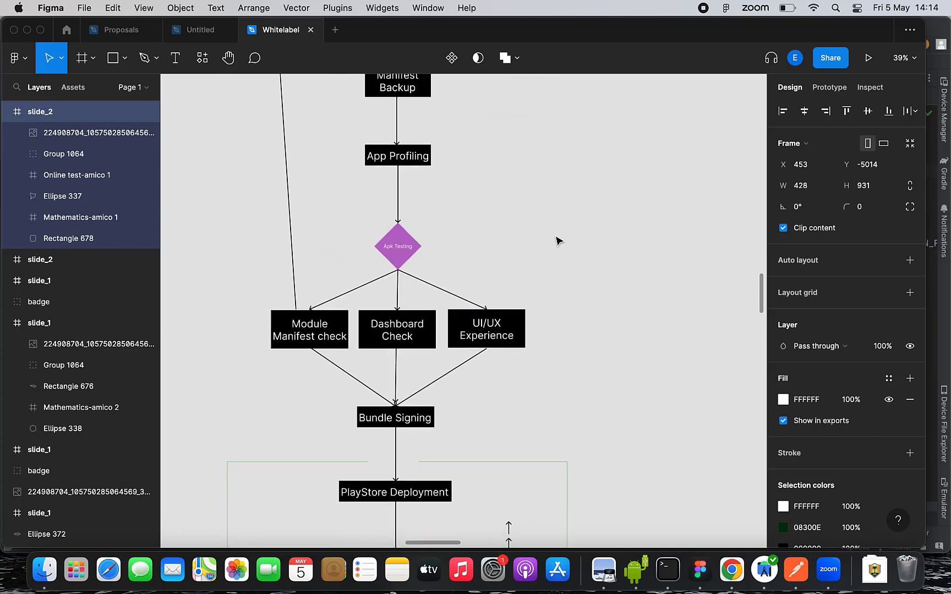
scroll(down, 3)
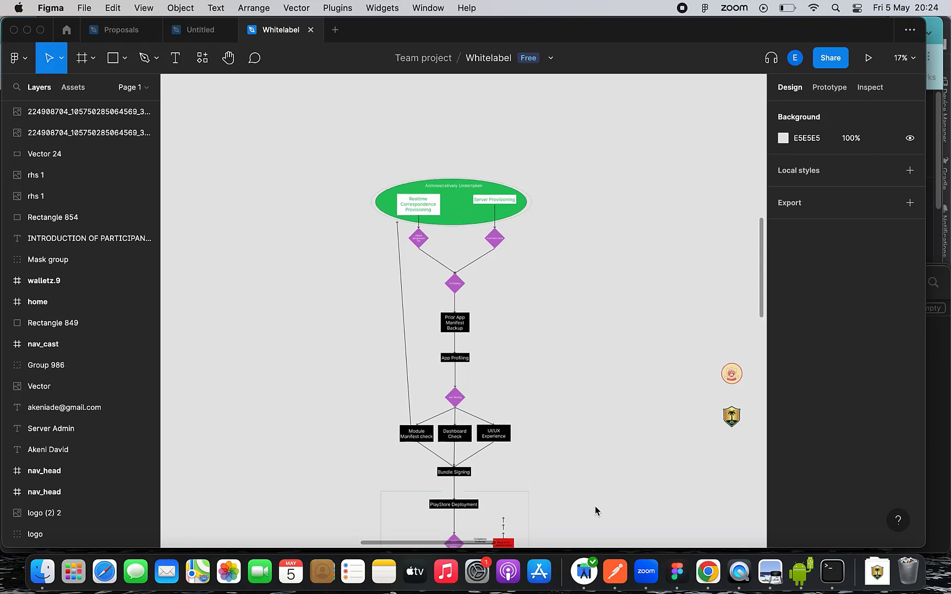
scroll(down, 3)
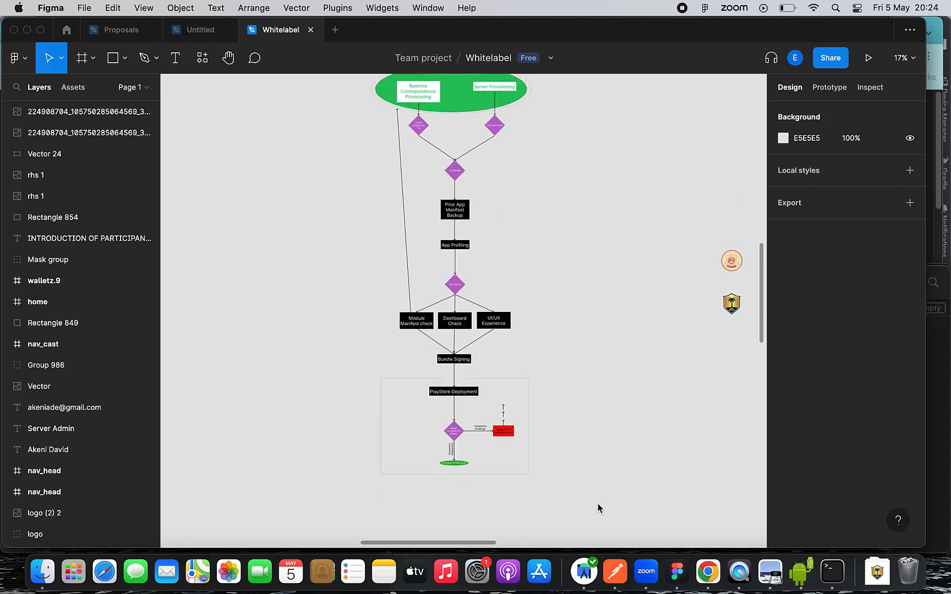
mouse_move(581, 572)
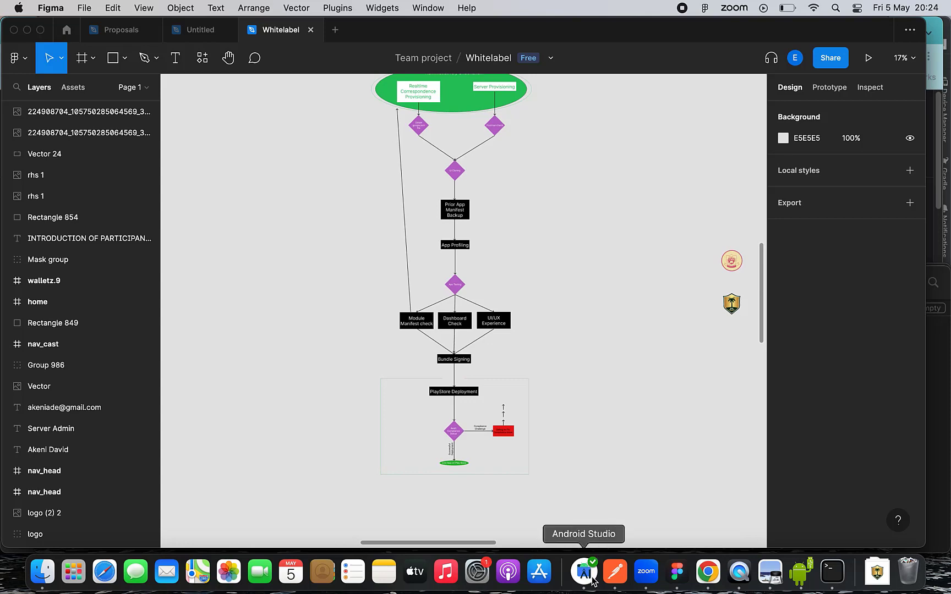
- Switch to Android Studio, dismiss Tip of the Day, and start Get from Version Control
click(581, 571)
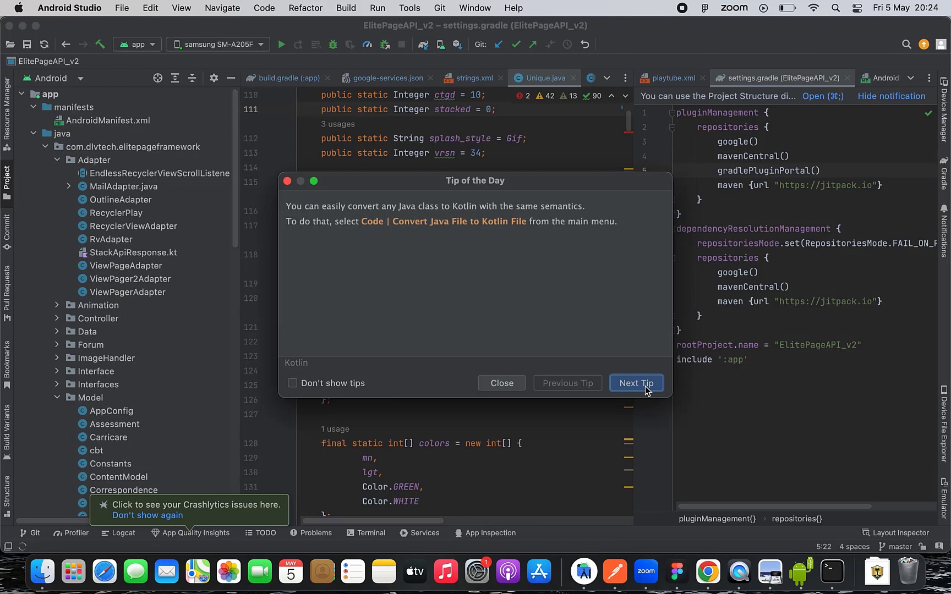
click(501, 383)
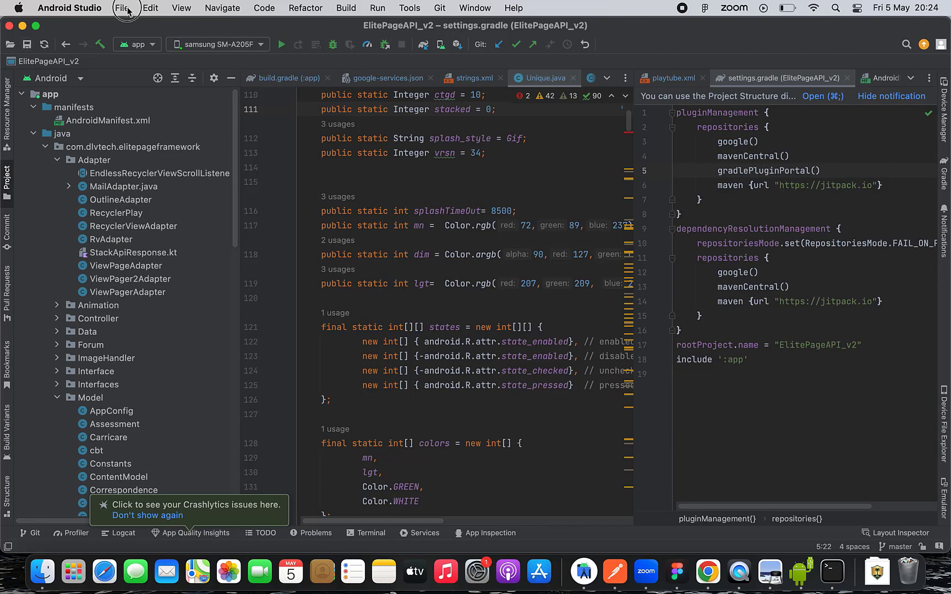
click(123, 8)
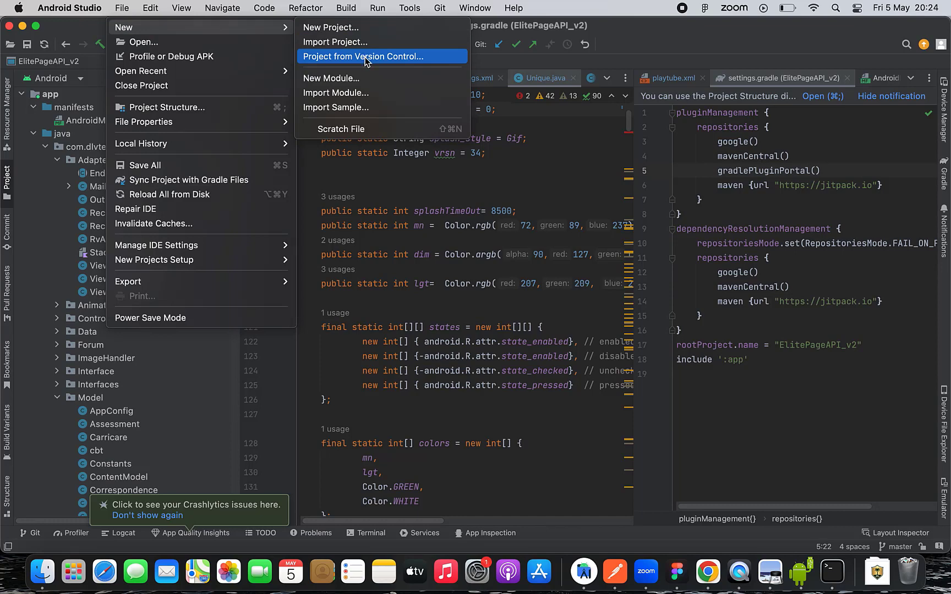
click(362, 56)
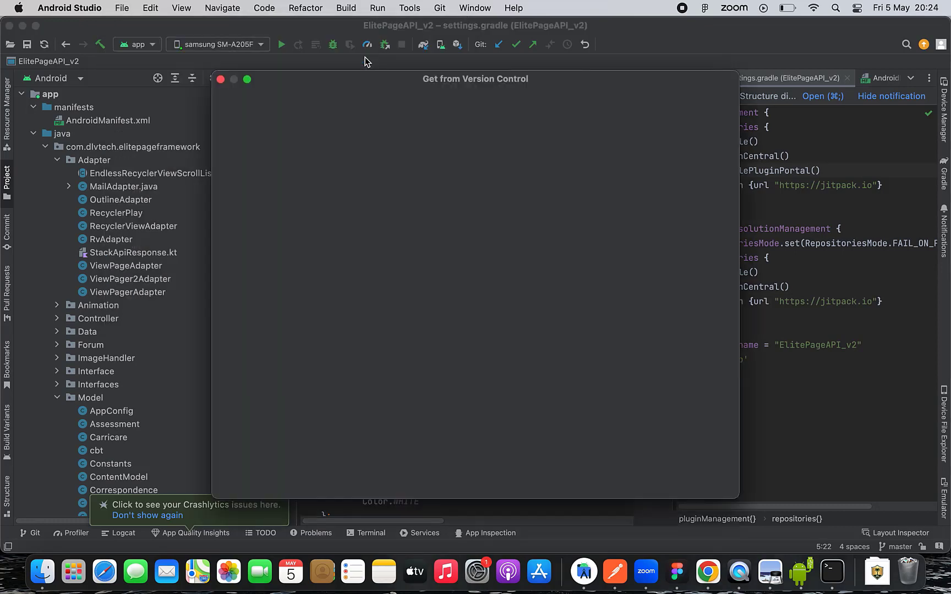